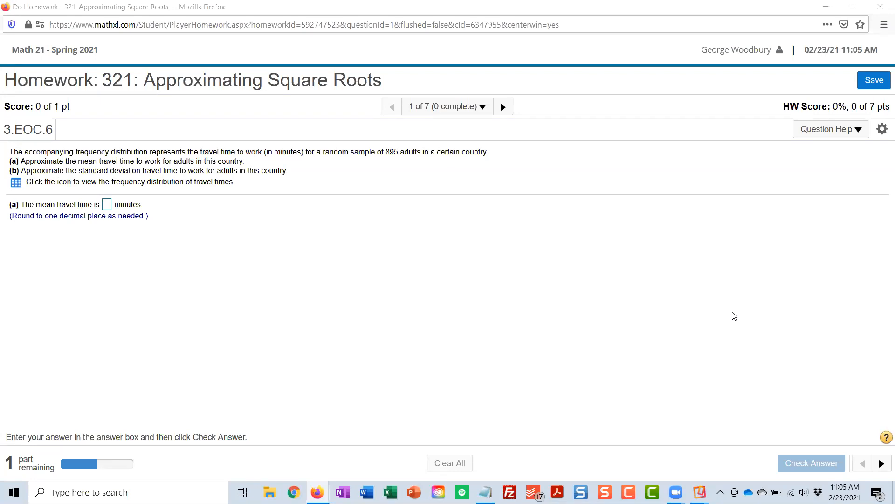
pyautogui.moveTo(525, 311)
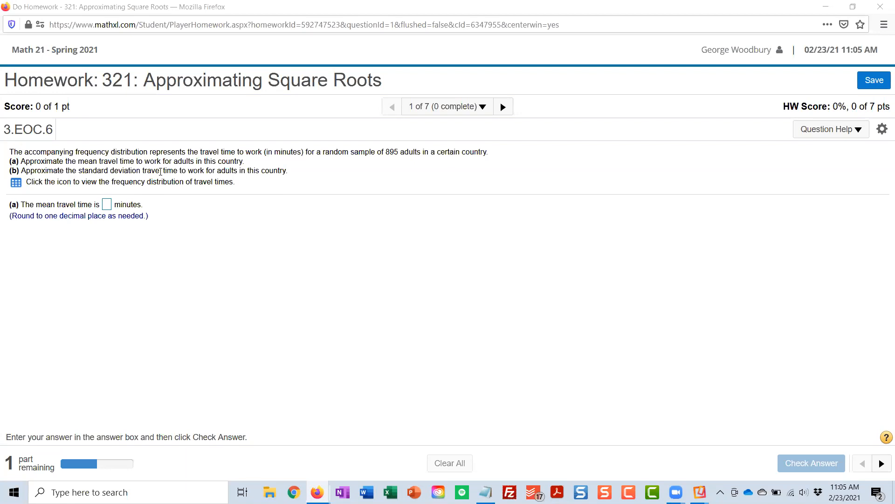
pyautogui.moveTo(73, 162)
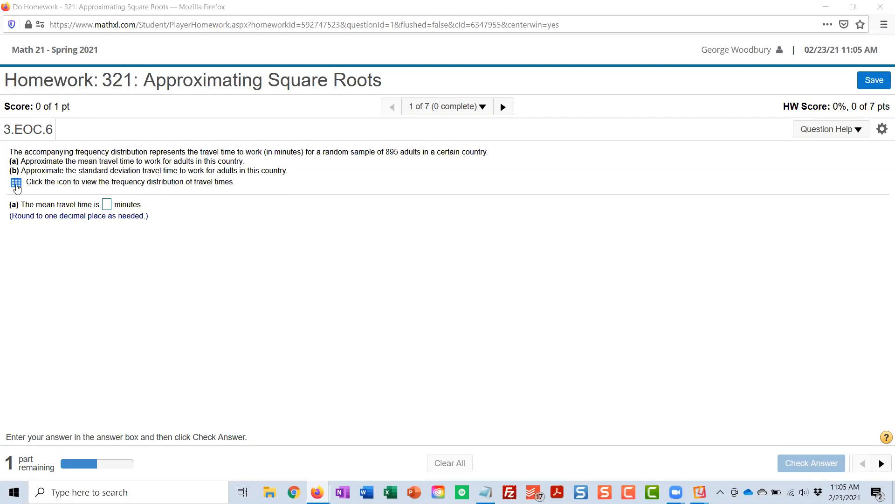
# Step: Display the travel-time frequency distribution, nine classes from 0-9 to 80-89 minutes
pyautogui.click(16, 182)
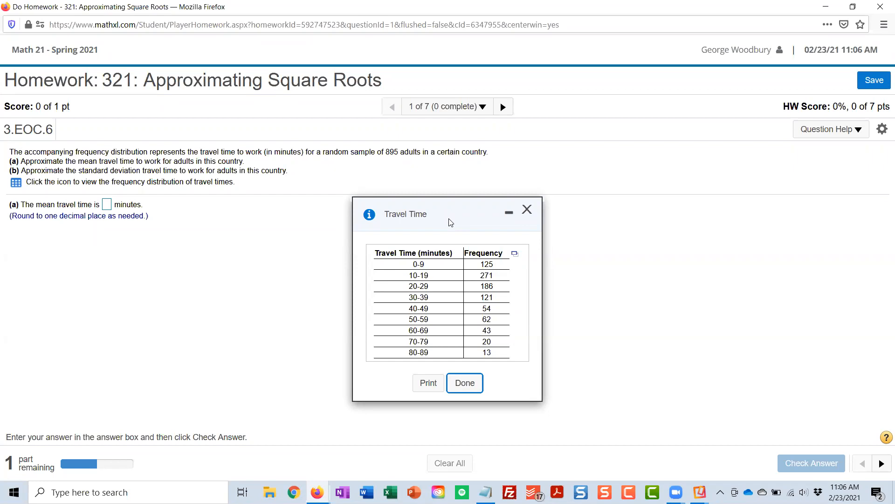
pyautogui.moveTo(502, 272)
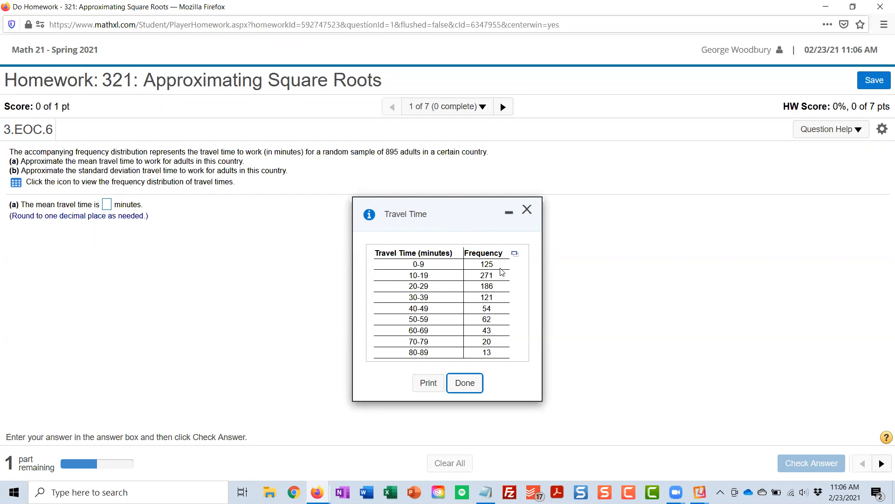
pyautogui.moveTo(498, 270)
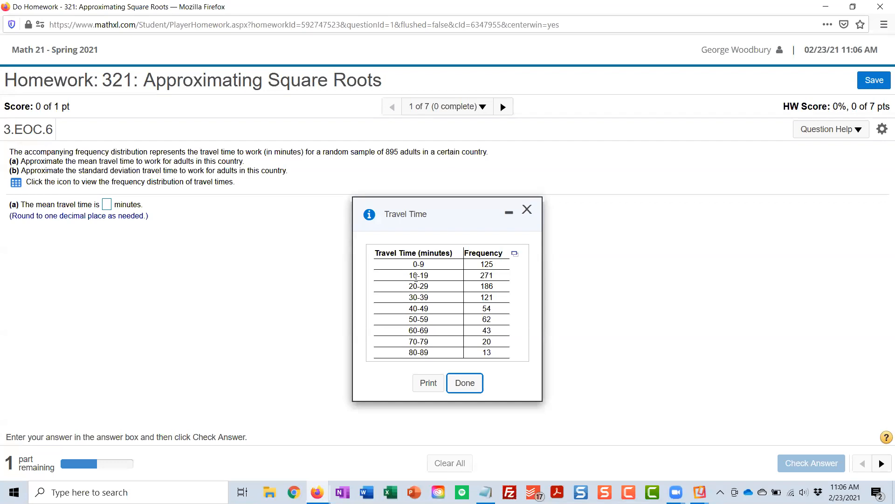
pyautogui.moveTo(483, 242)
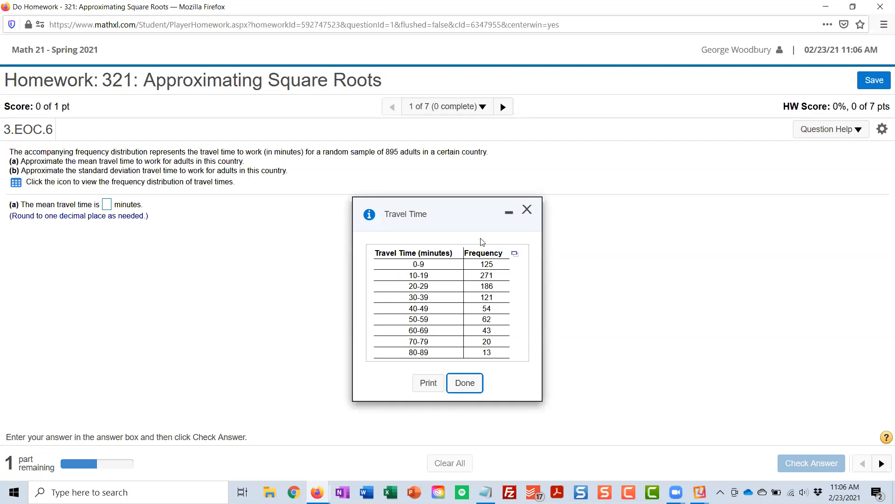
pyautogui.moveTo(490, 224)
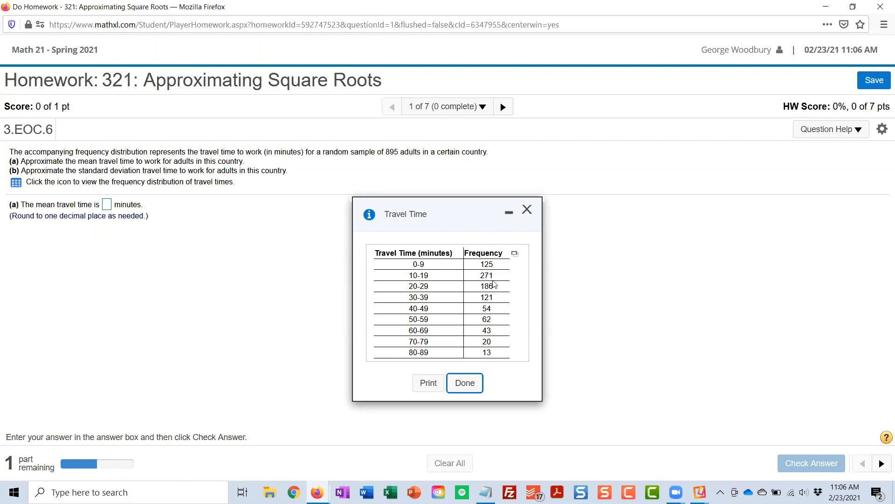
pyautogui.moveTo(417, 278)
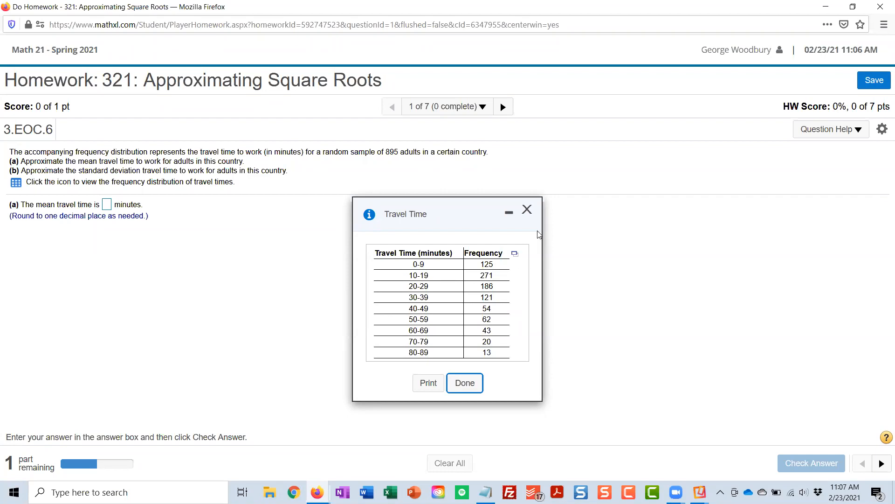
pyautogui.moveTo(465, 263)
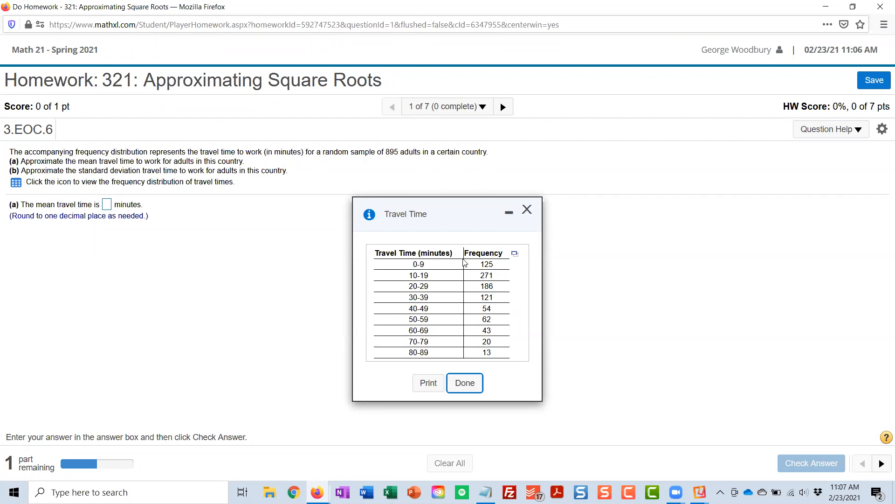
pyautogui.moveTo(423, 347)
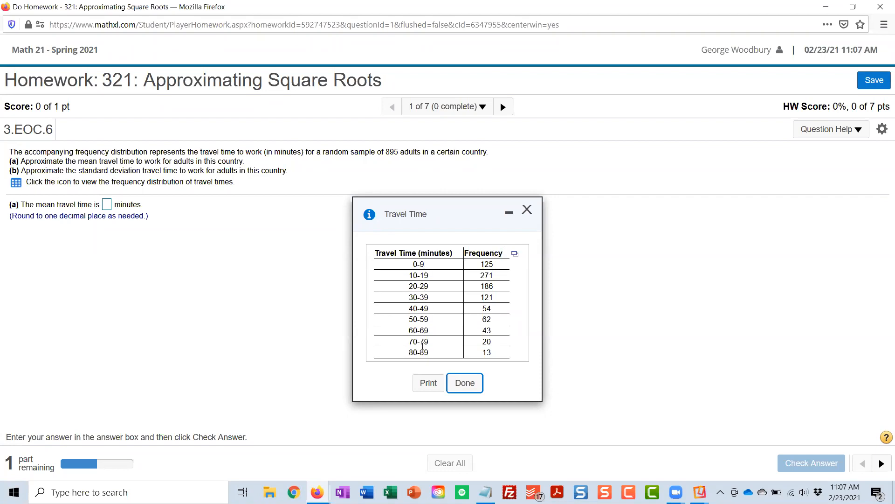
pyautogui.moveTo(423, 365)
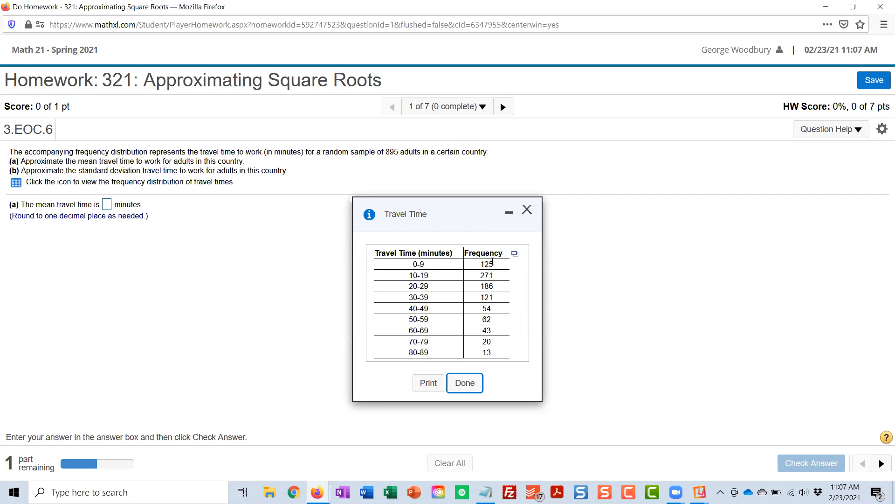
pyautogui.moveTo(496, 340)
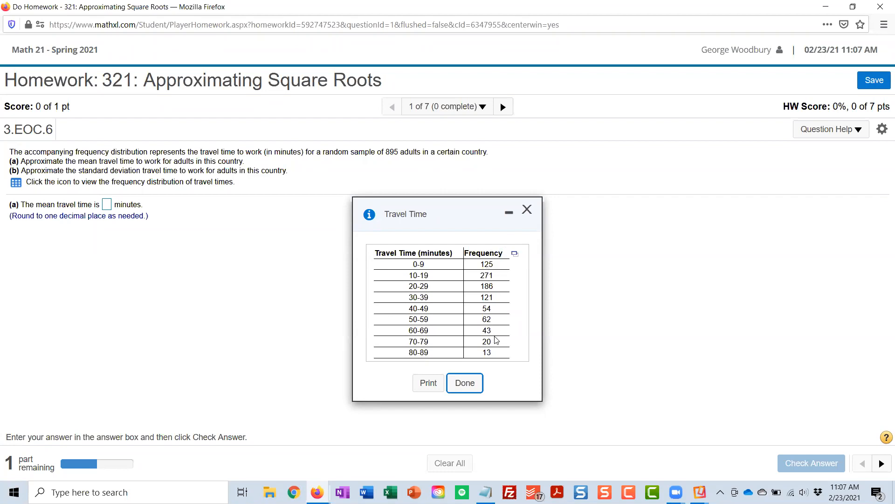
pyautogui.moveTo(515, 253)
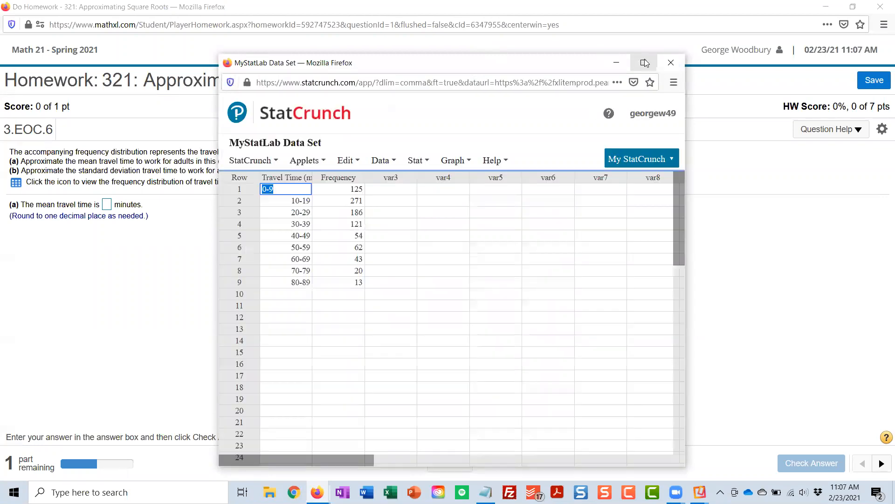
# Step: Maximize the StatCrunch data window and name the third column x
pyautogui.click(645, 63)
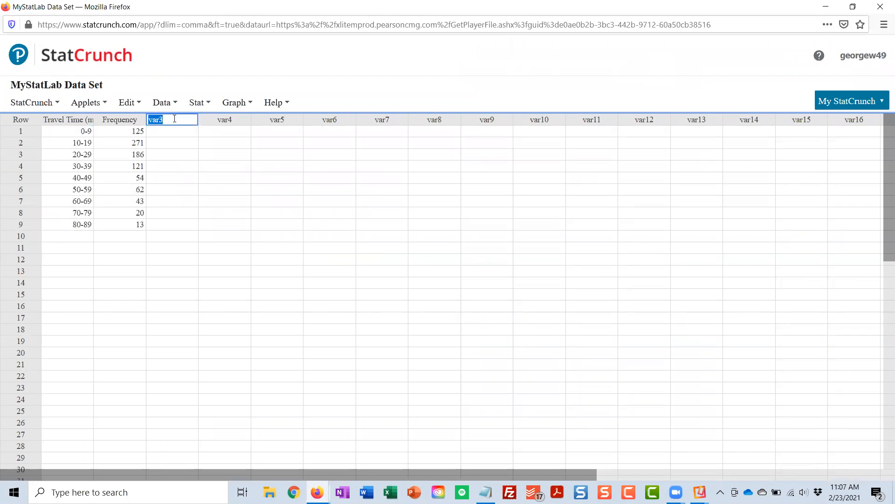
pyautogui.write('x')
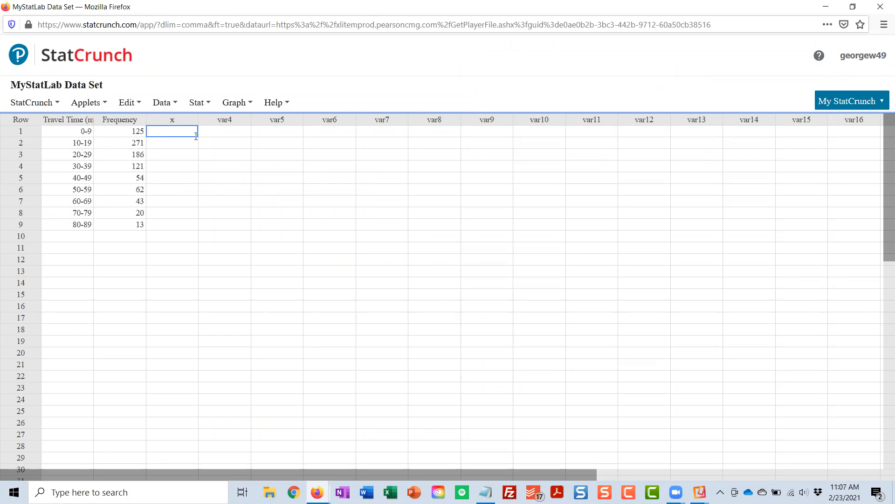
# Step: Fill the x column with class midpoints 5, 15, 25, 35 and onward
pyautogui.write('5')
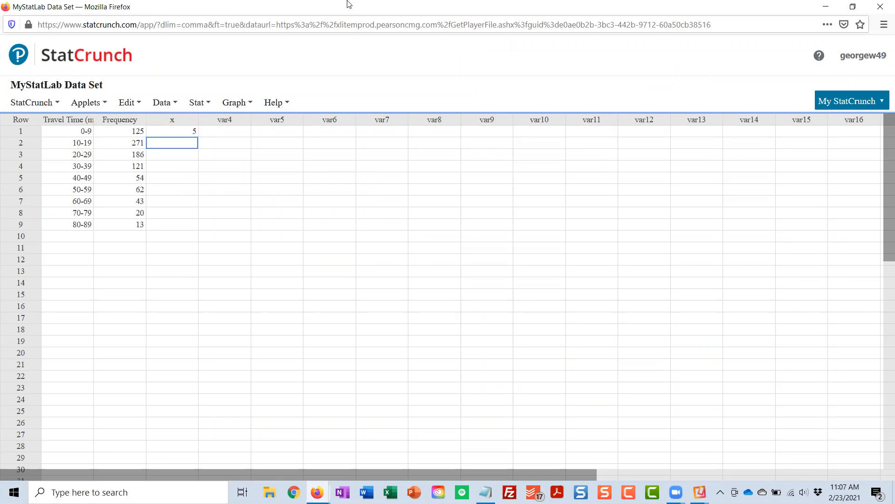
pyautogui.write('15')
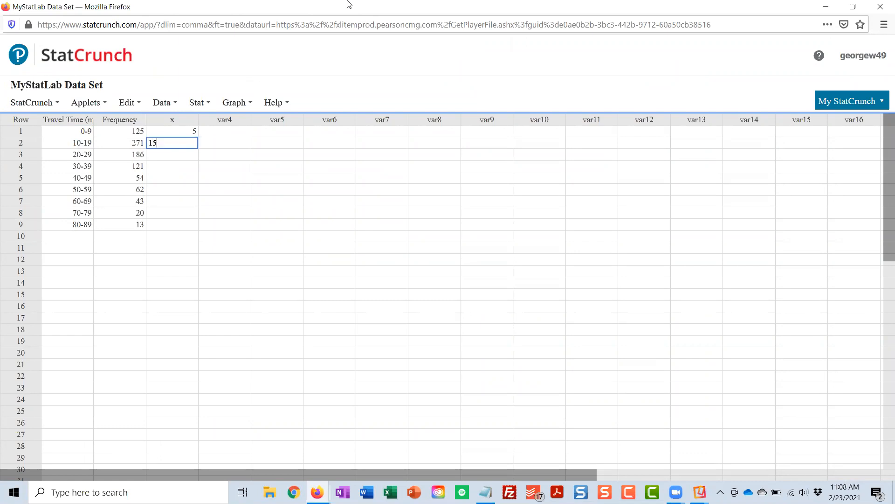
pyautogui.write('25')
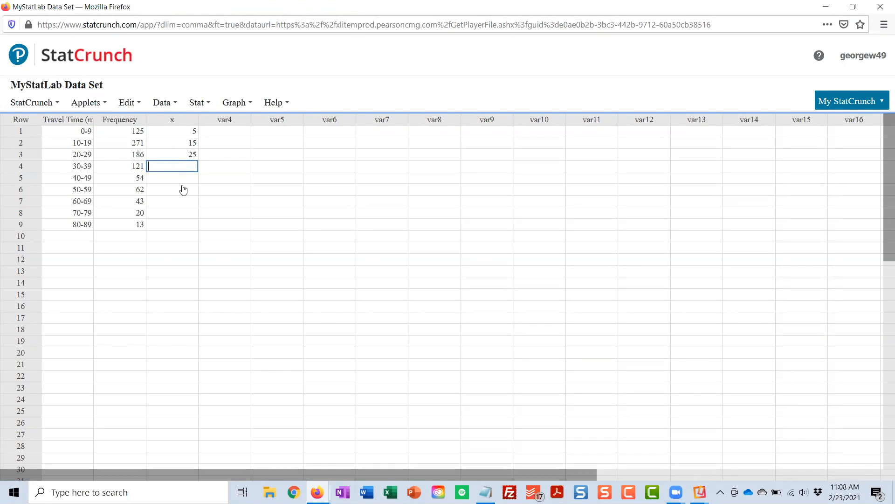
pyautogui.write('35')
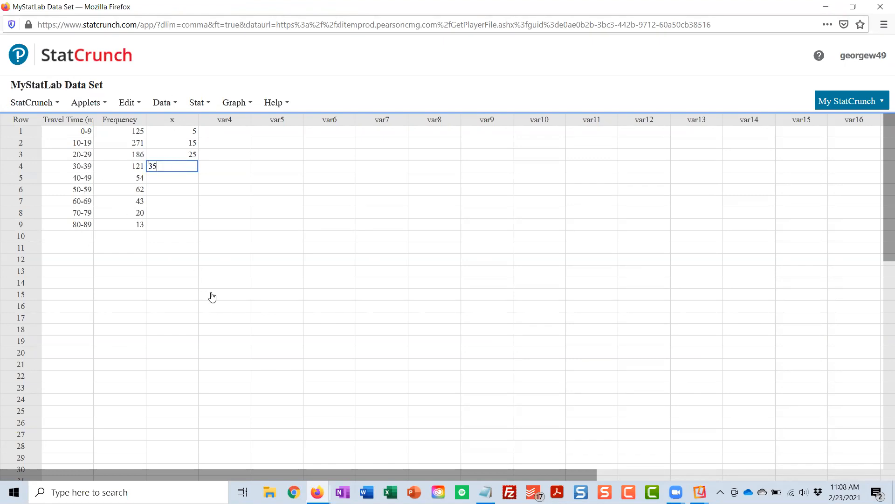
pyautogui.write('35')
pyautogui.click(171, 177)
pyautogui.write('45')
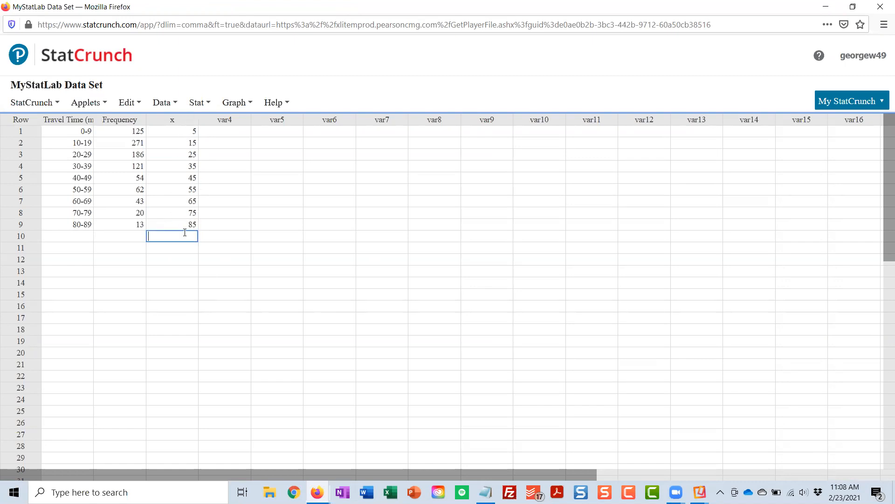
pyautogui.moveTo(134, 178)
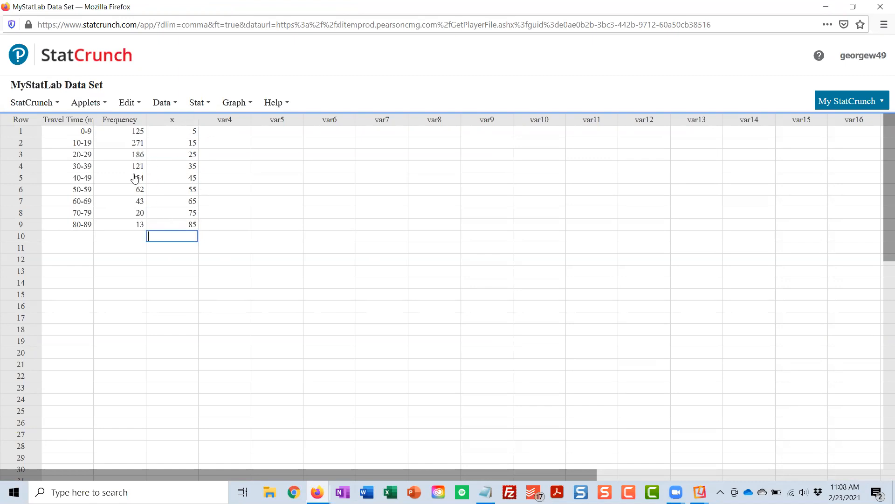
pyautogui.moveTo(133, 226)
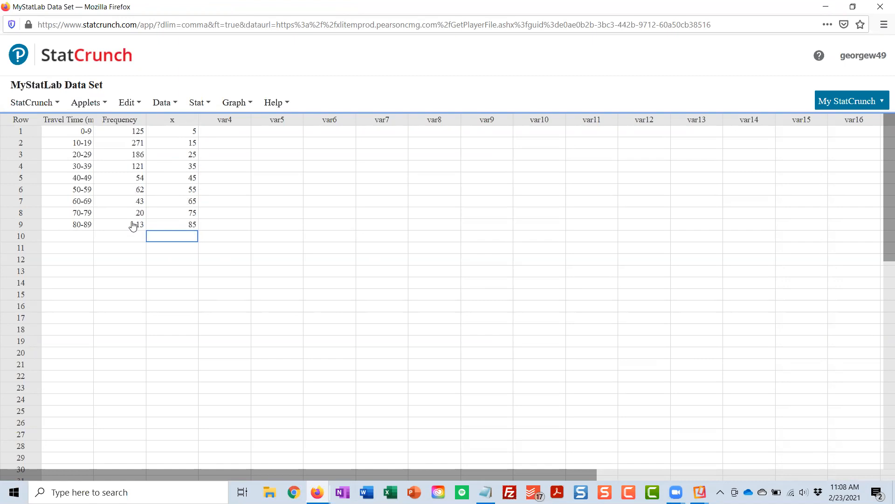
pyautogui.moveTo(83, 134)
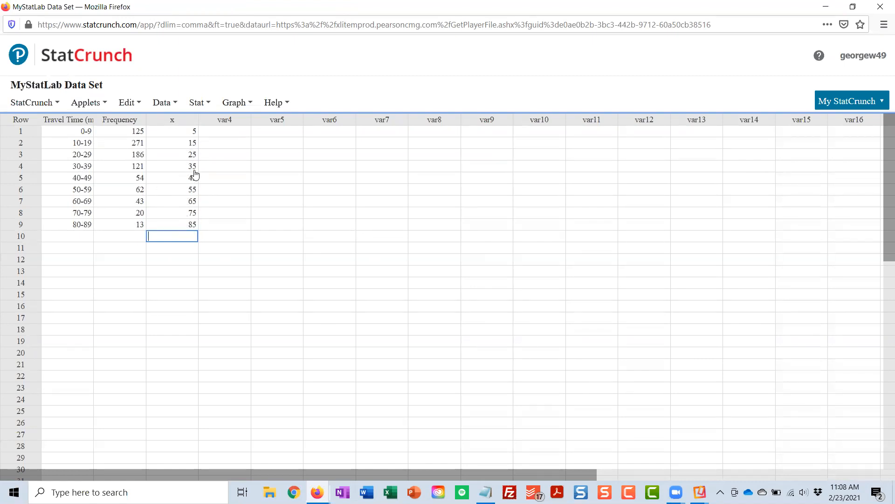
pyautogui.moveTo(125, 179)
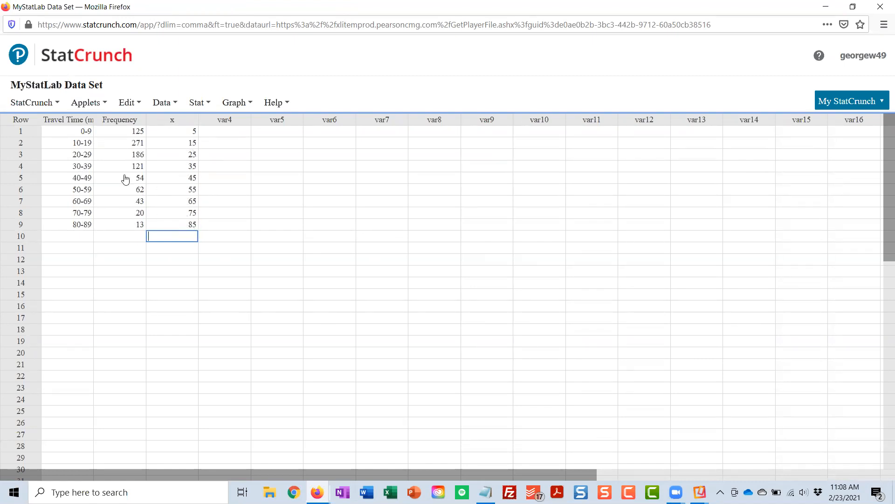
pyautogui.moveTo(91, 139)
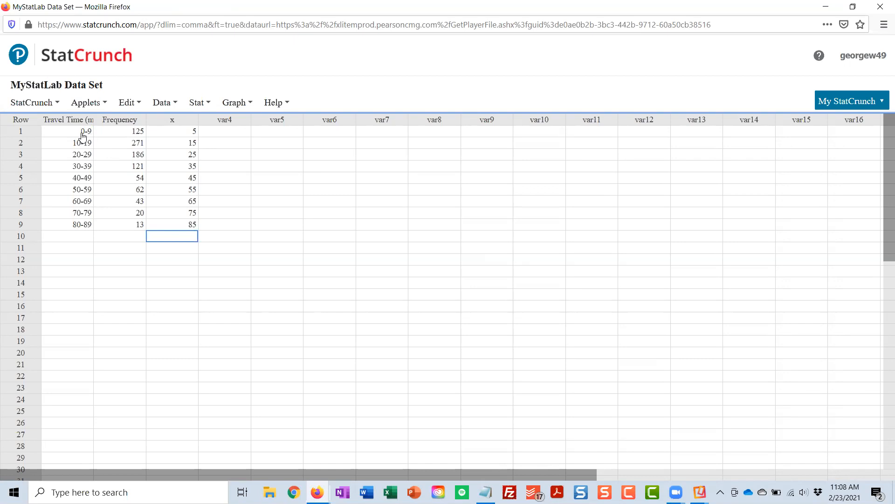
pyautogui.moveTo(81, 148)
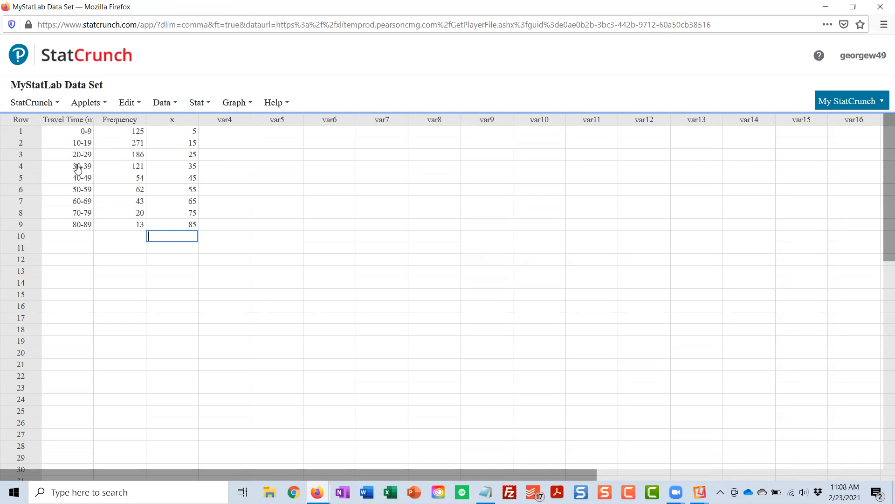
pyautogui.moveTo(77, 174)
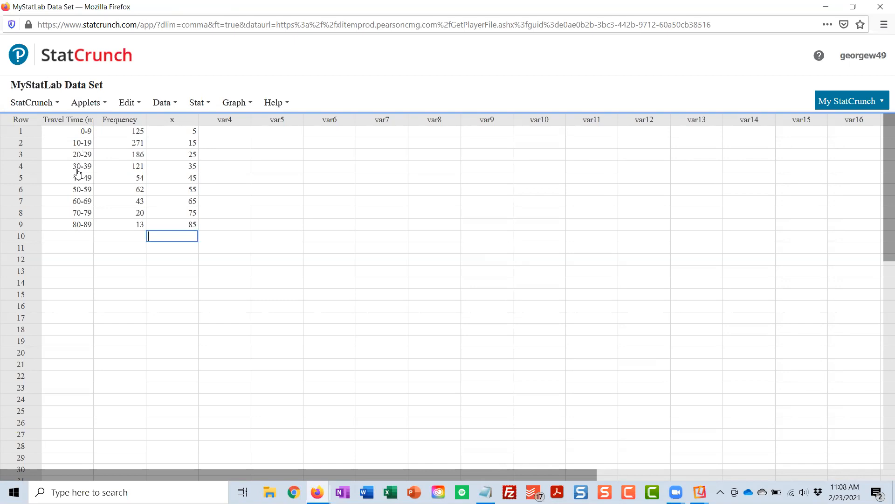
# Step: Start a Custom calculator with Values in x and Weights in Frequency
pyautogui.click(235, 103)
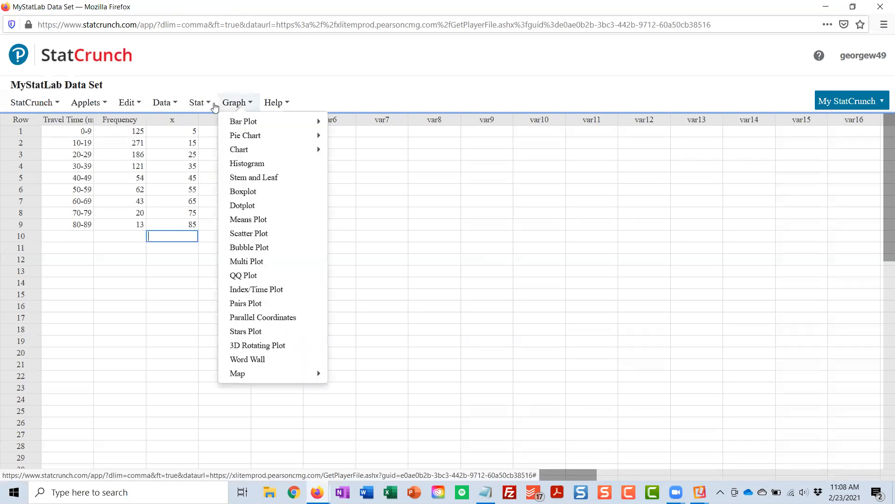
pyautogui.click(197, 102)
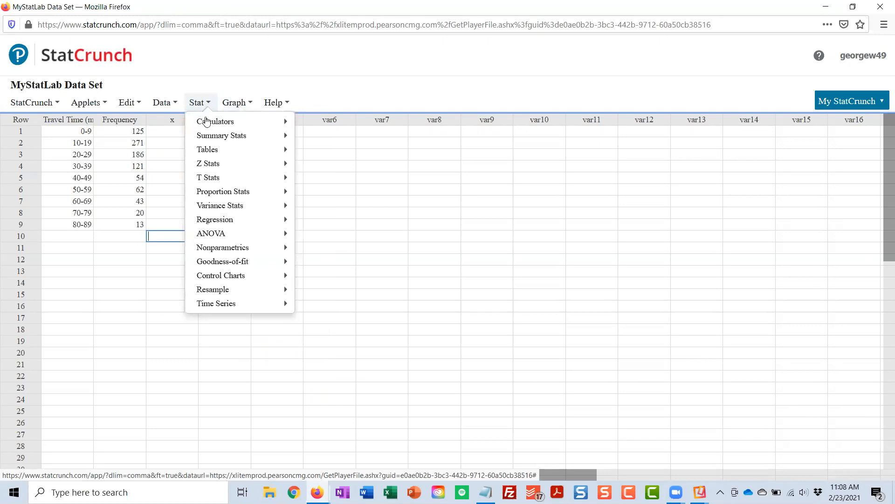
pyautogui.moveTo(215, 122)
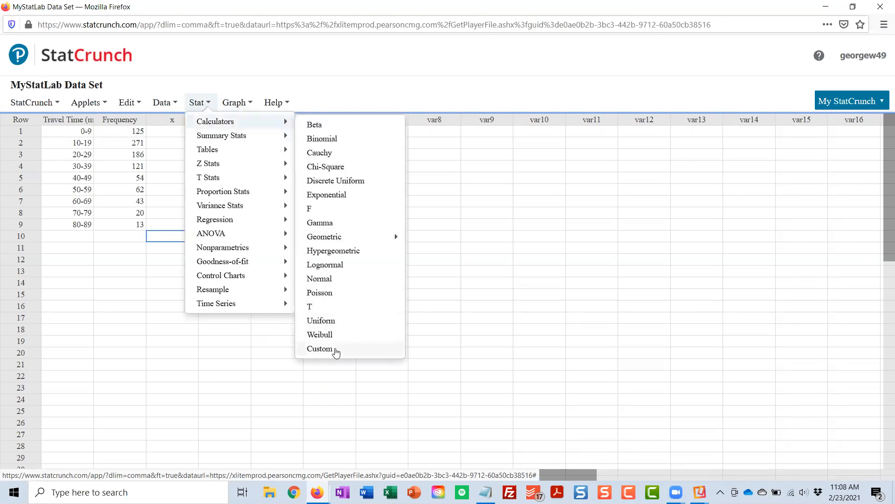
pyautogui.click(320, 349)
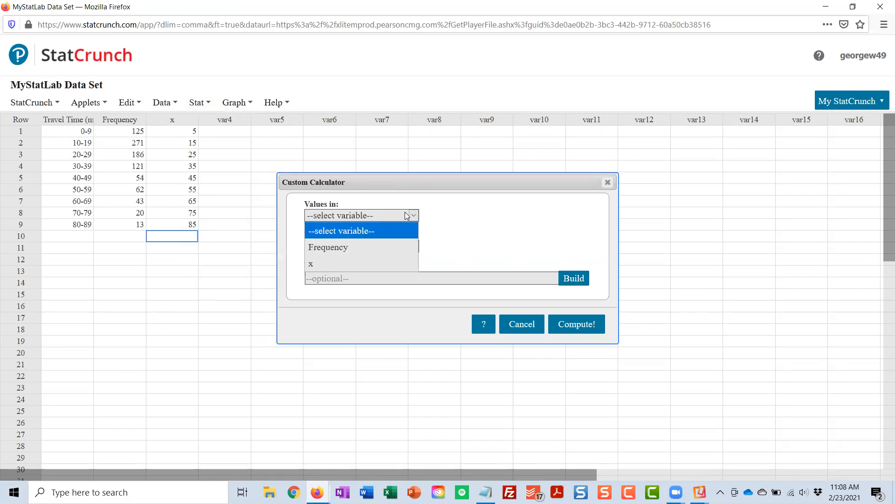
pyautogui.click(311, 263)
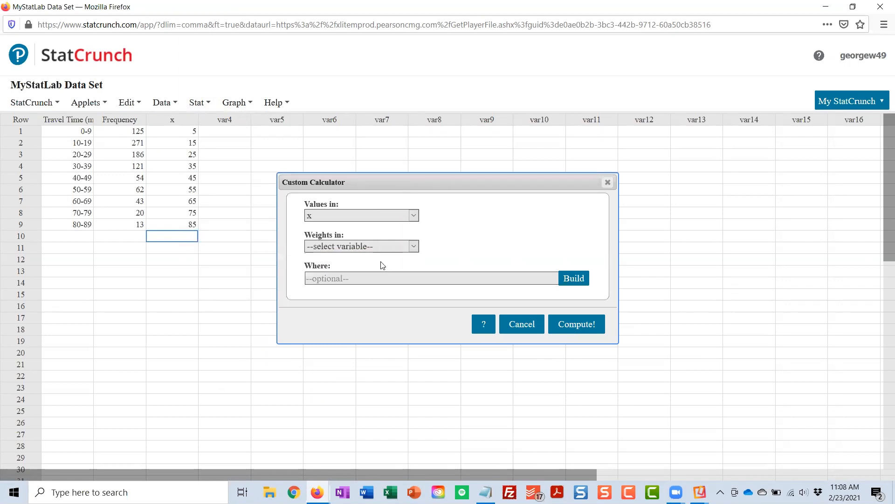
pyautogui.click(361, 246)
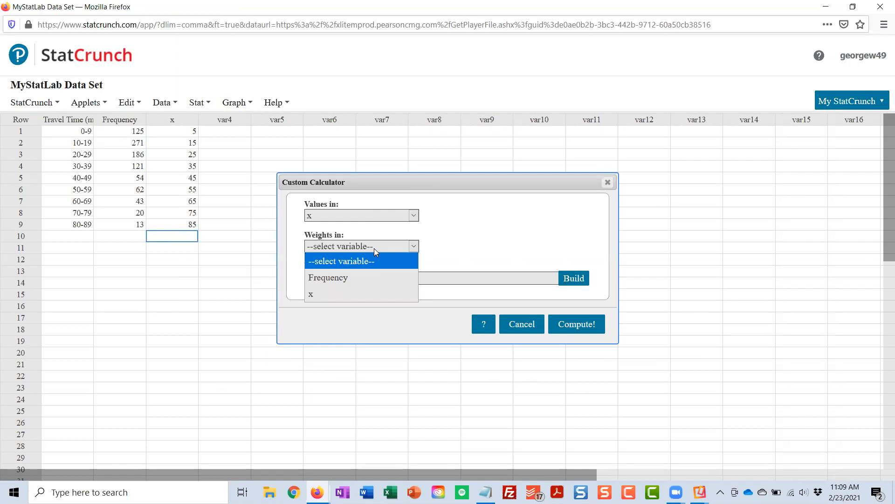
pyautogui.click(328, 277)
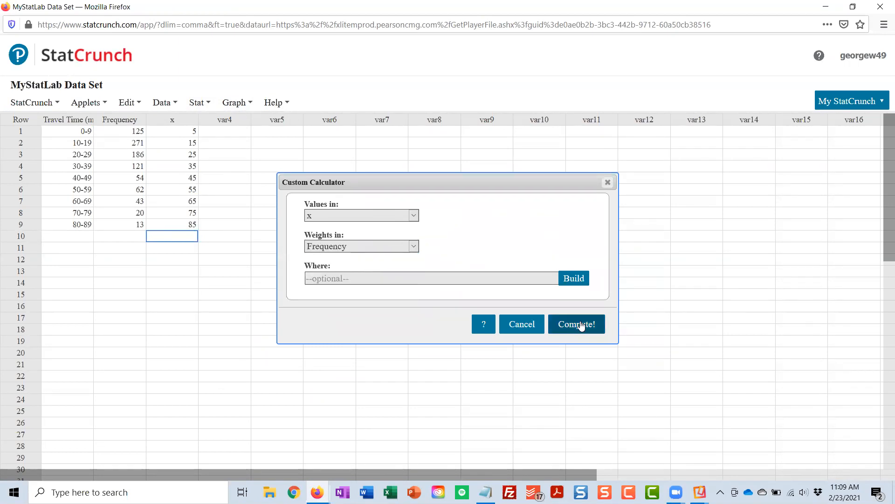
# Step: Compute the weighted results: mean 27.726257 and standard deviation 19.071988
pyautogui.click(576, 324)
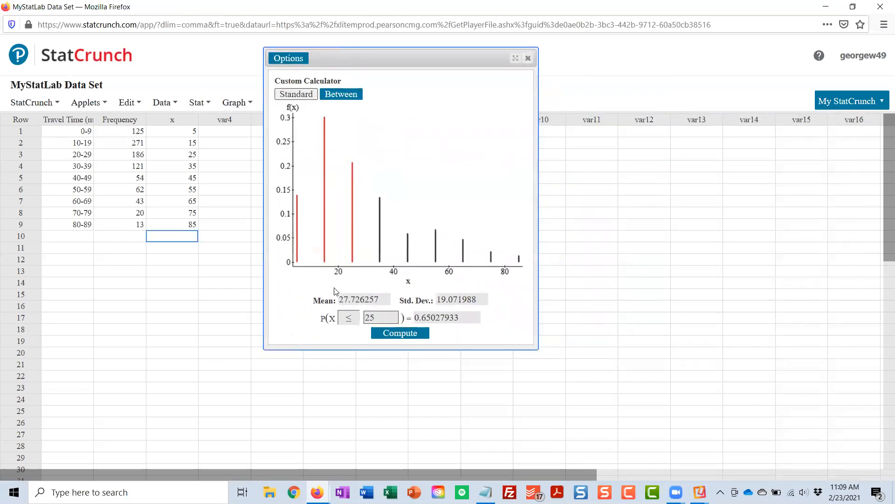
pyautogui.moveTo(477, 290)
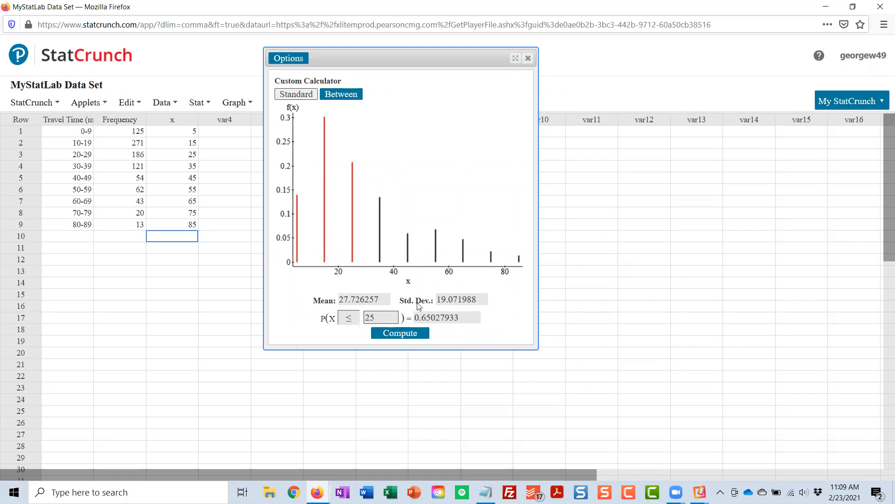
pyautogui.moveTo(456, 307)
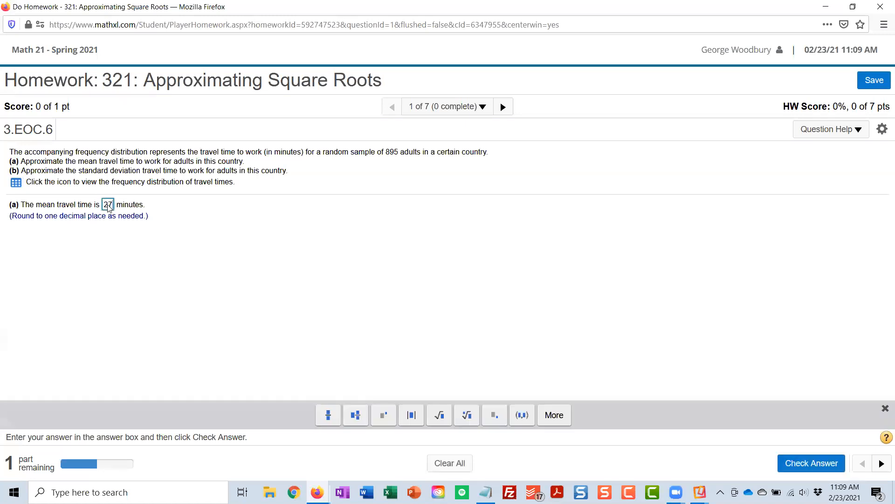
# Step: Submit mean 27.7 and standard deviation 19.1, both accepted for full credit
pyautogui.click(811, 462)
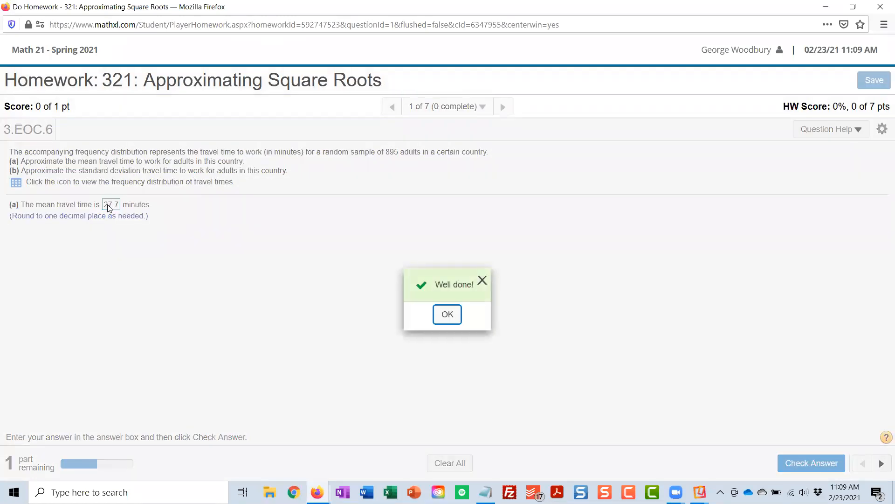
pyautogui.click(447, 314)
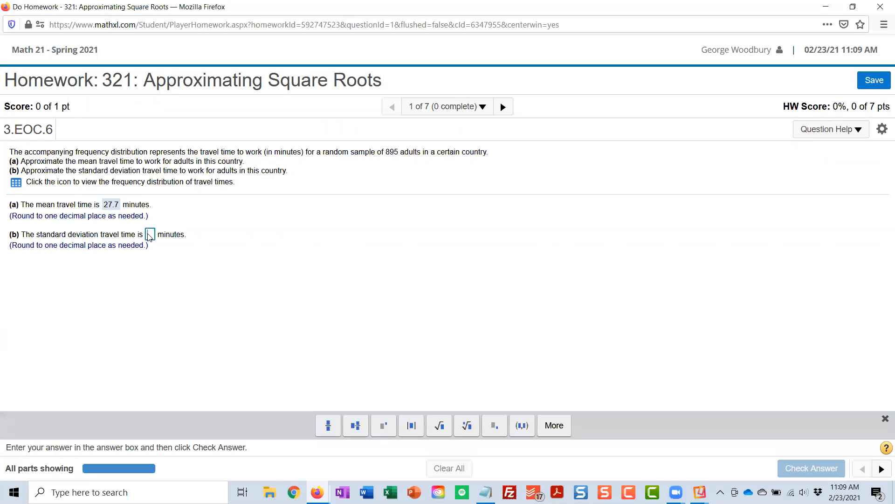
pyautogui.write('9.1')
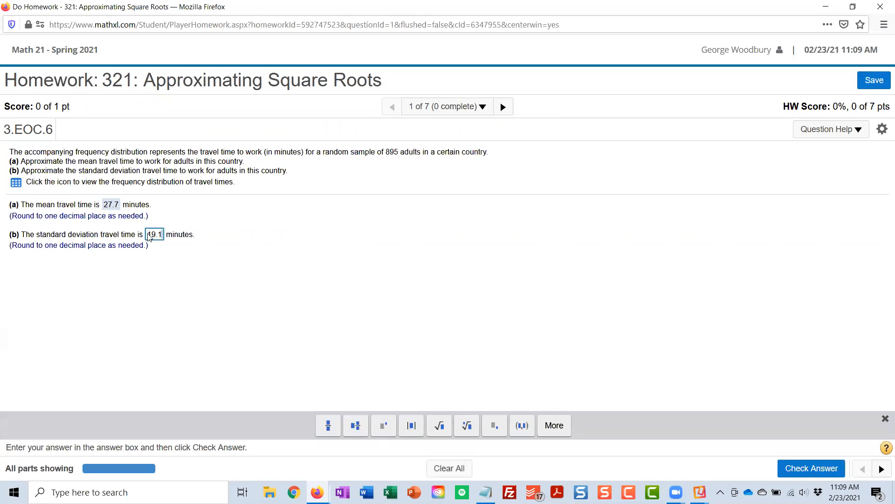
pyautogui.click(810, 468)
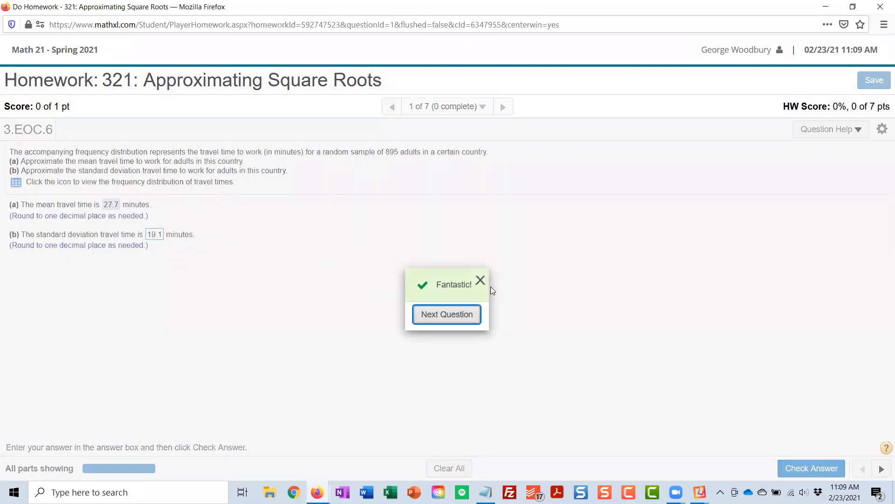
pyautogui.click(479, 280)
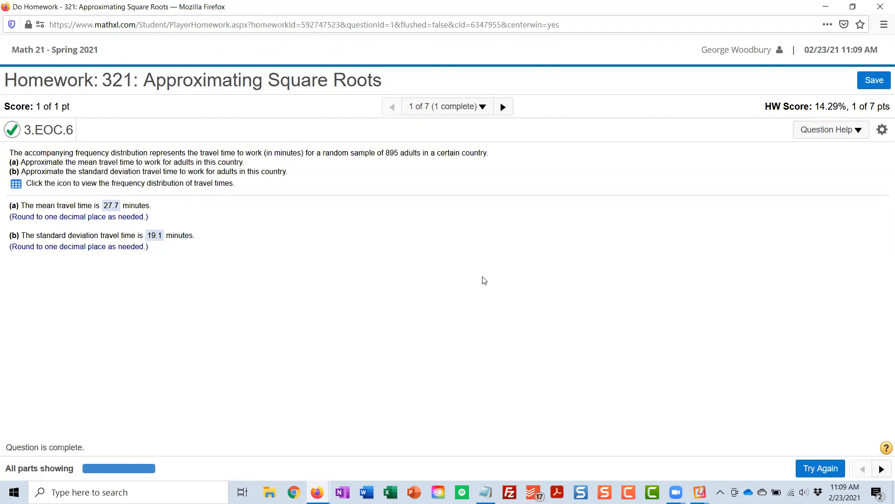
pyautogui.moveTo(476, 464)
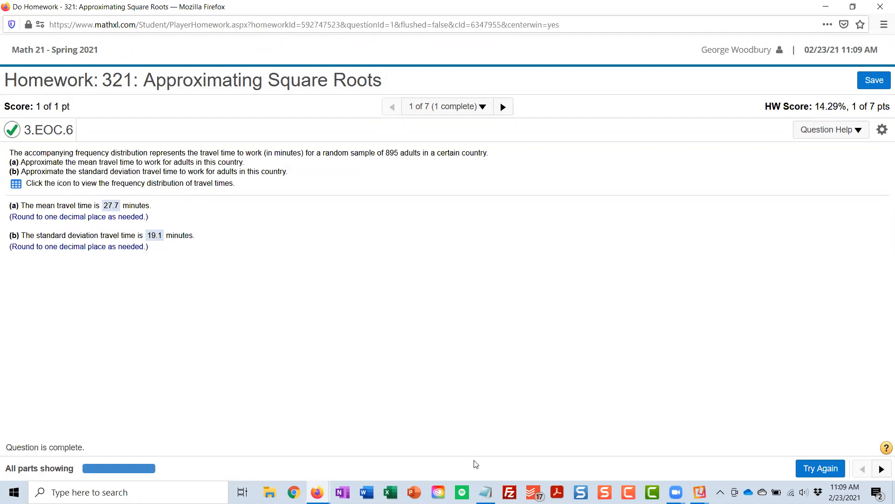